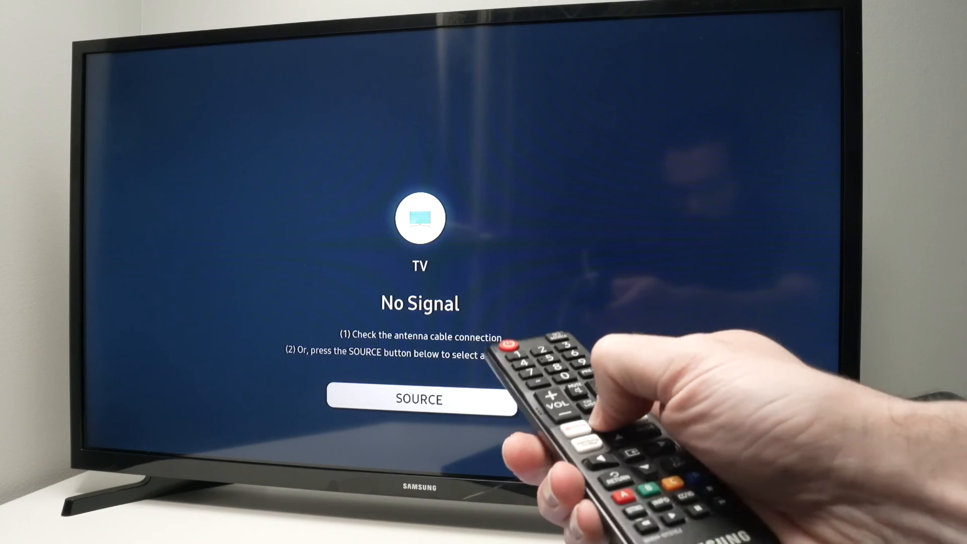
- Bring up the Smart Hub home bar with its app row over the No Signal screen
key("home")
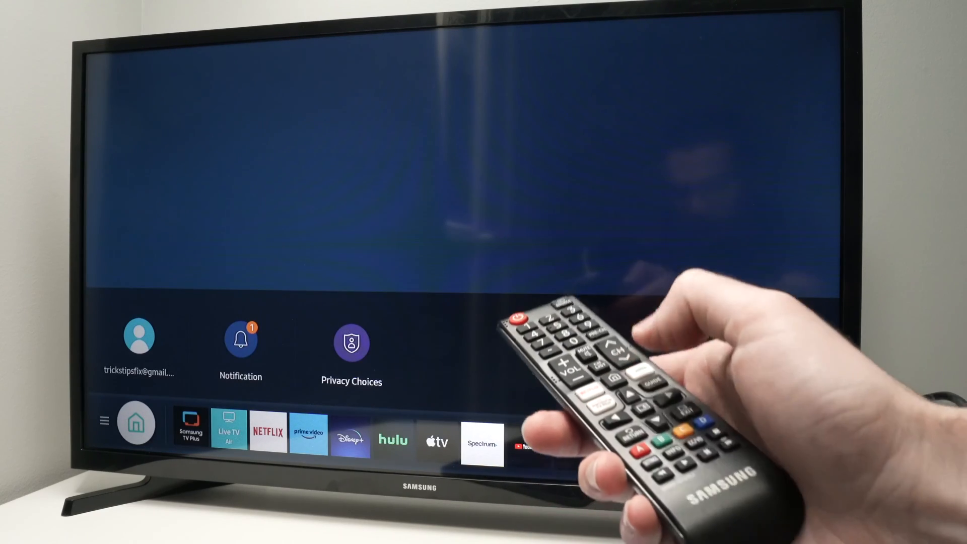